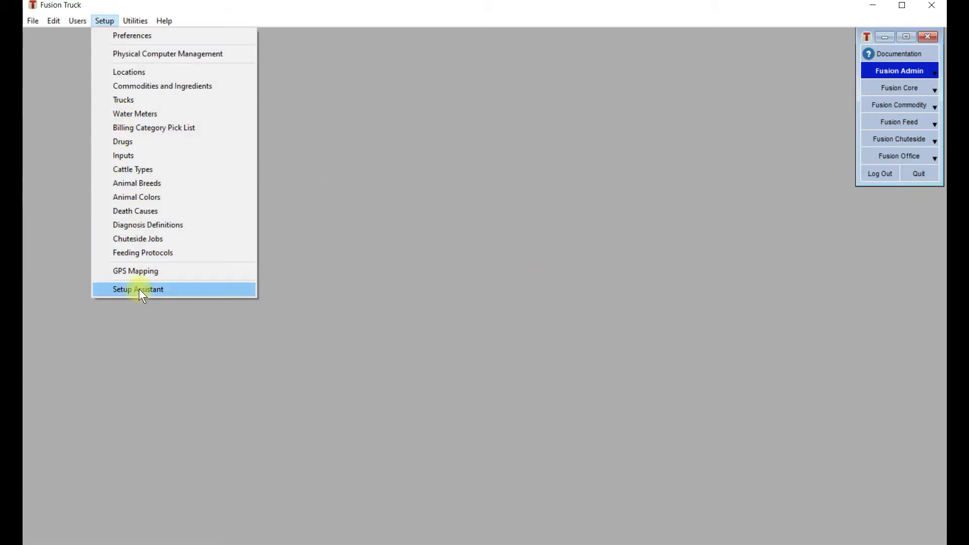
- Dismiss the setup assistant and bring up the Drugs list from the Setup menu
left_click(138, 290)
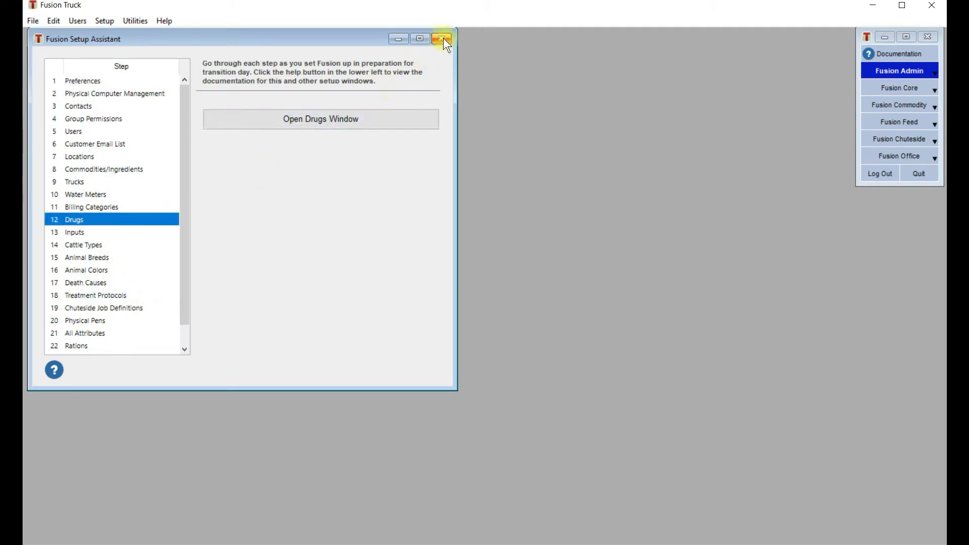
left_click(442, 39)
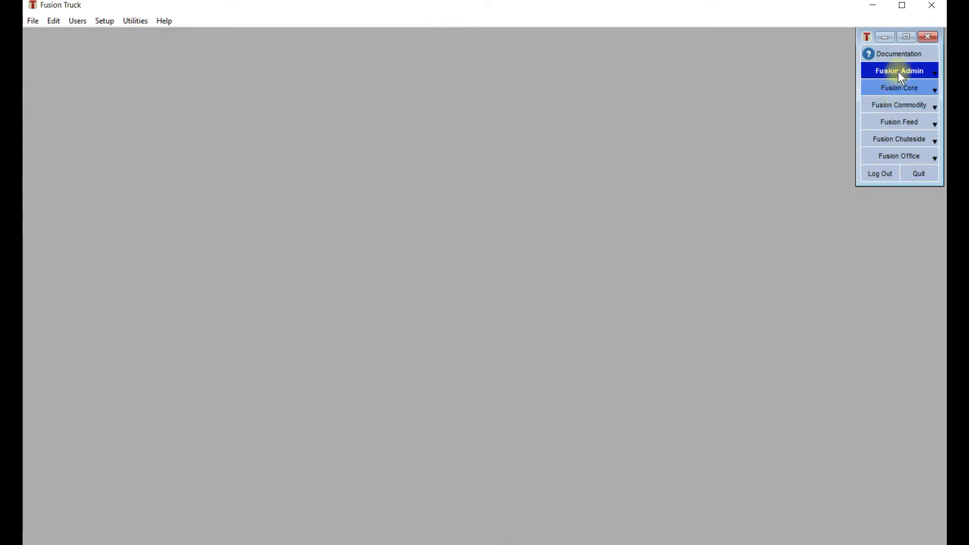
left_click(104, 20)
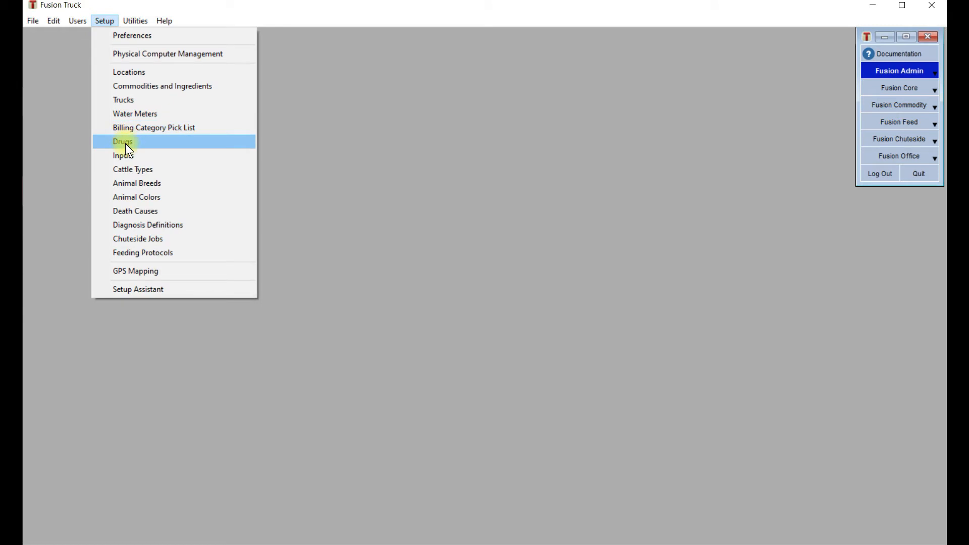
left_click(122, 141)
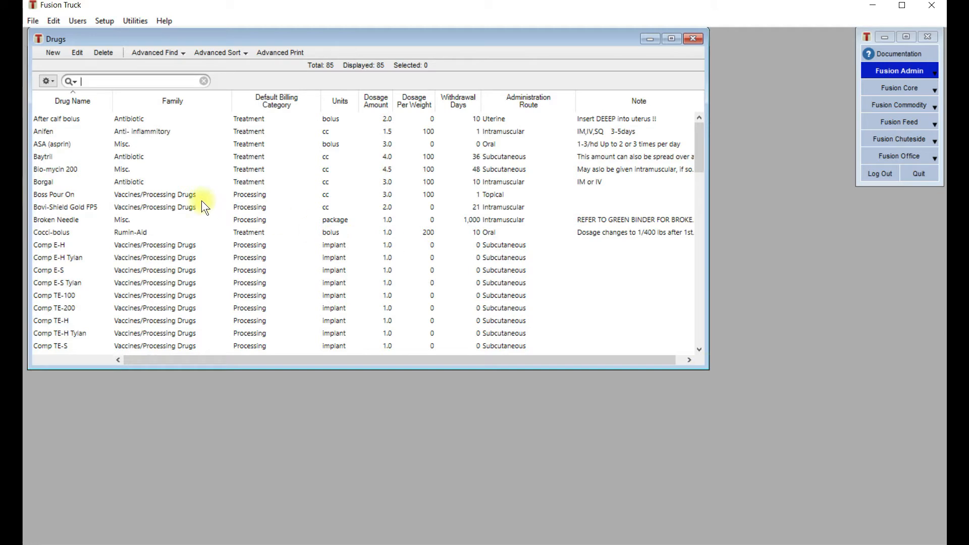
mouse_move(143, 131)
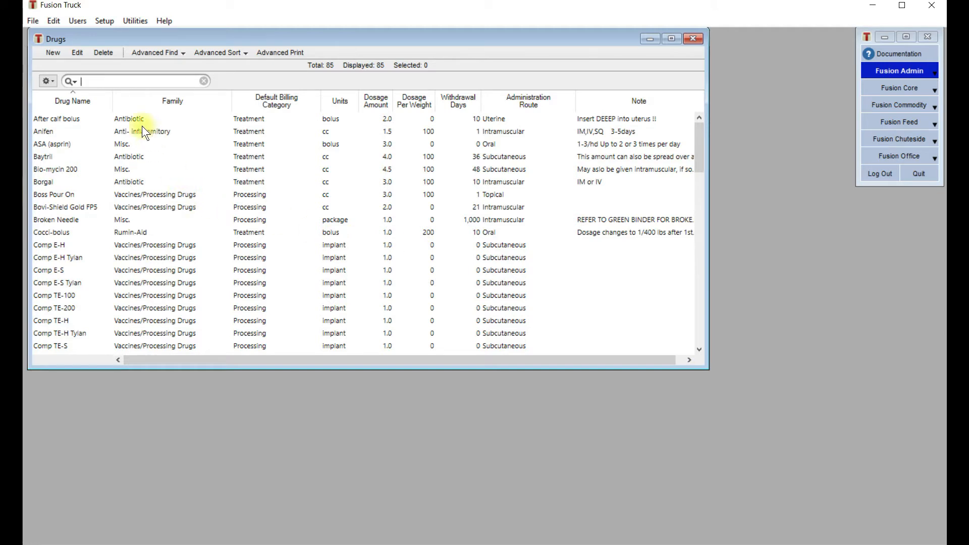
mouse_move(53, 53)
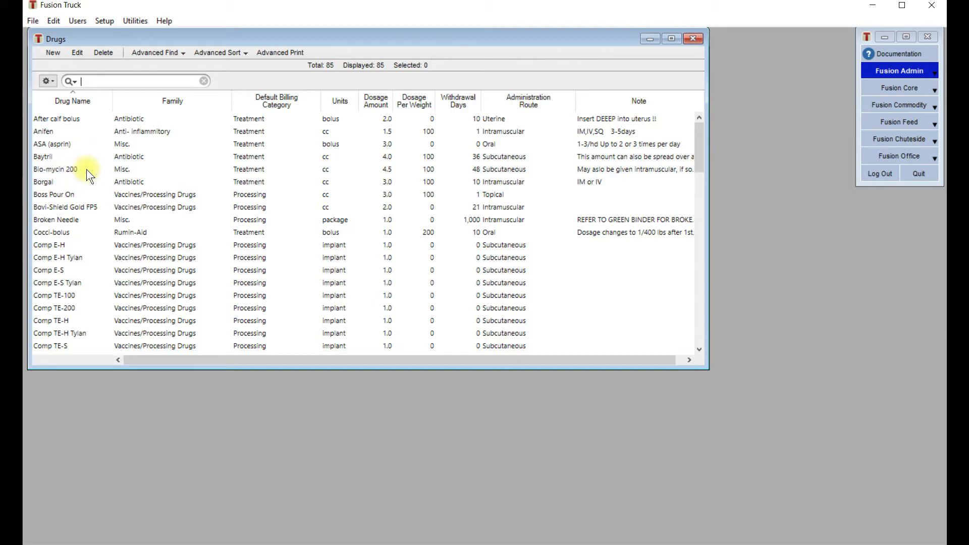
- In the Bio-mycin 200 record, change Family from Misc. to Antibiotic and review billing categories
double_click(54, 168)
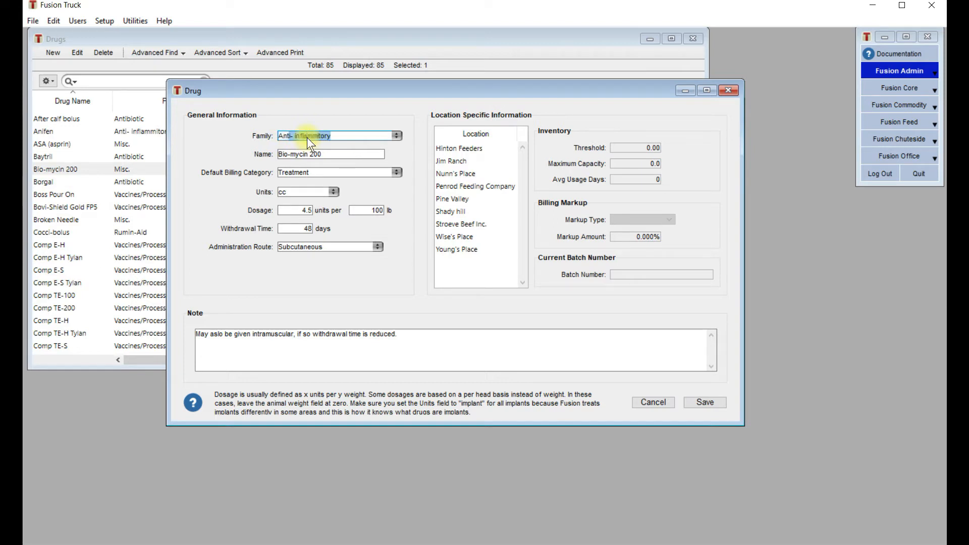
type("Antio")
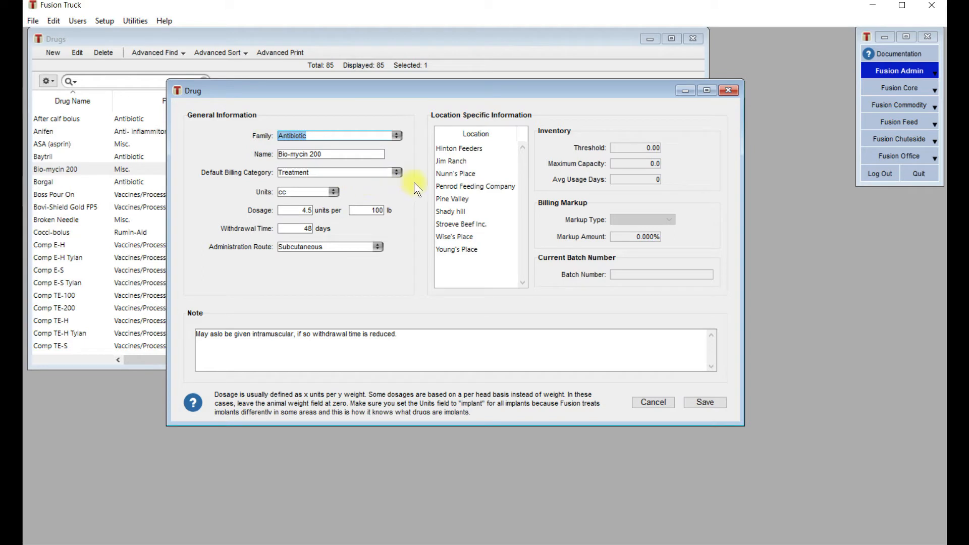
left_click(331, 154)
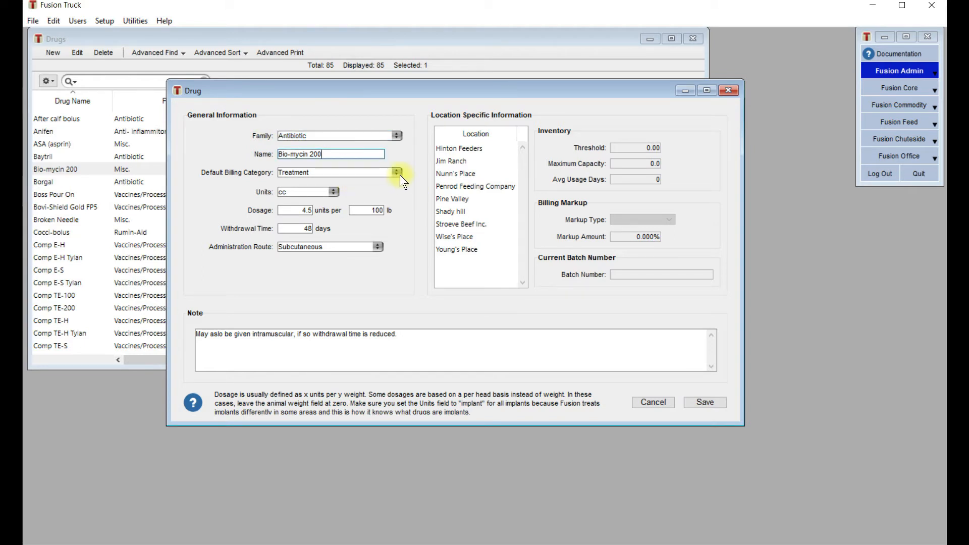
left_click(396, 172)
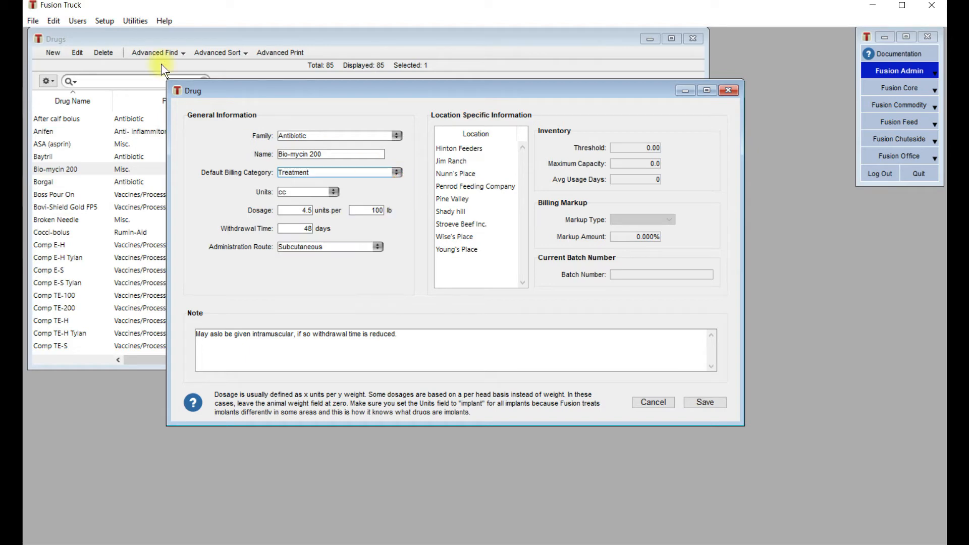
left_click(103, 20)
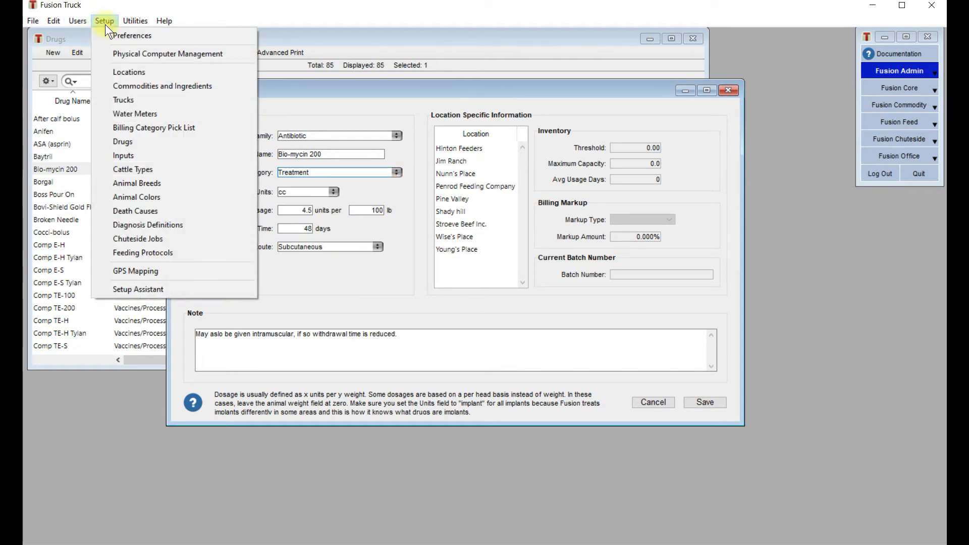
mouse_move(153, 127)
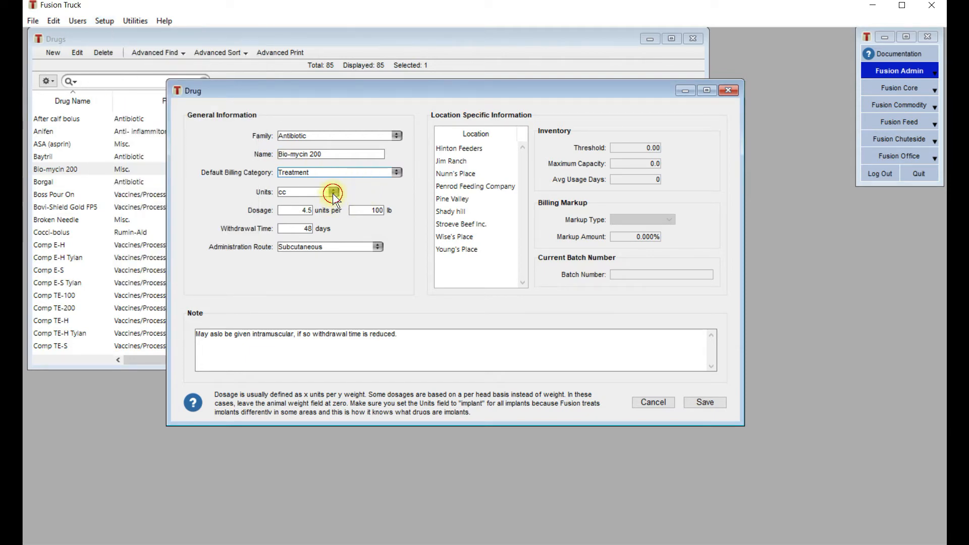
left_click(334, 192)
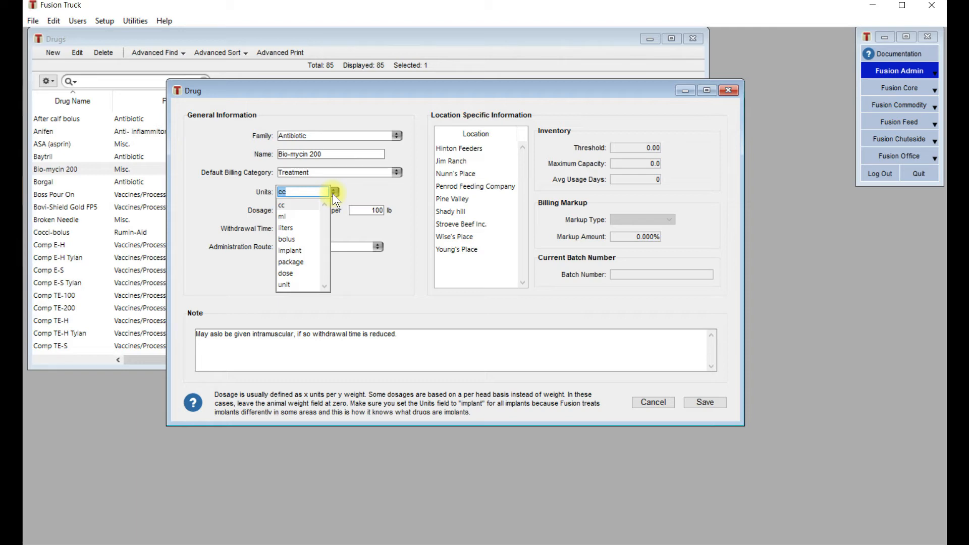
mouse_move(314, 250)
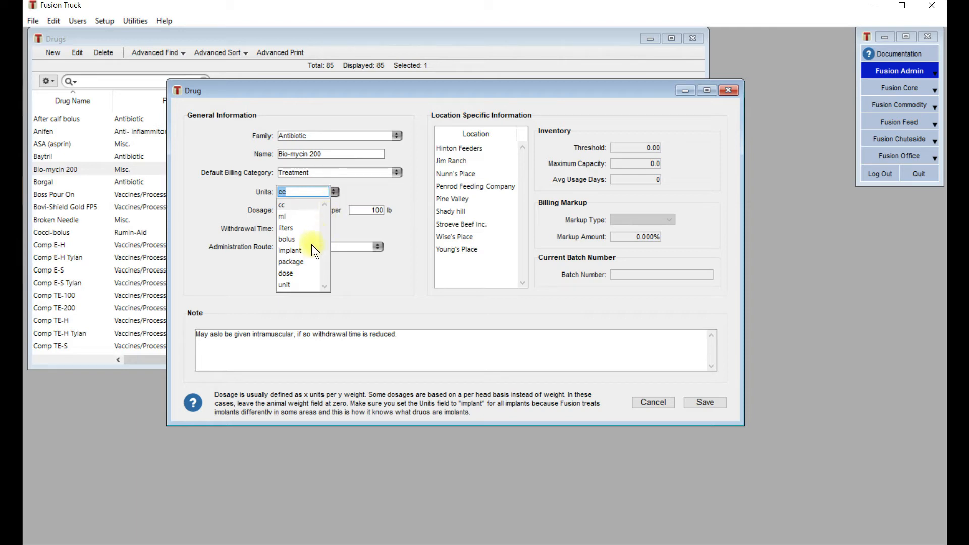
mouse_move(303, 253)
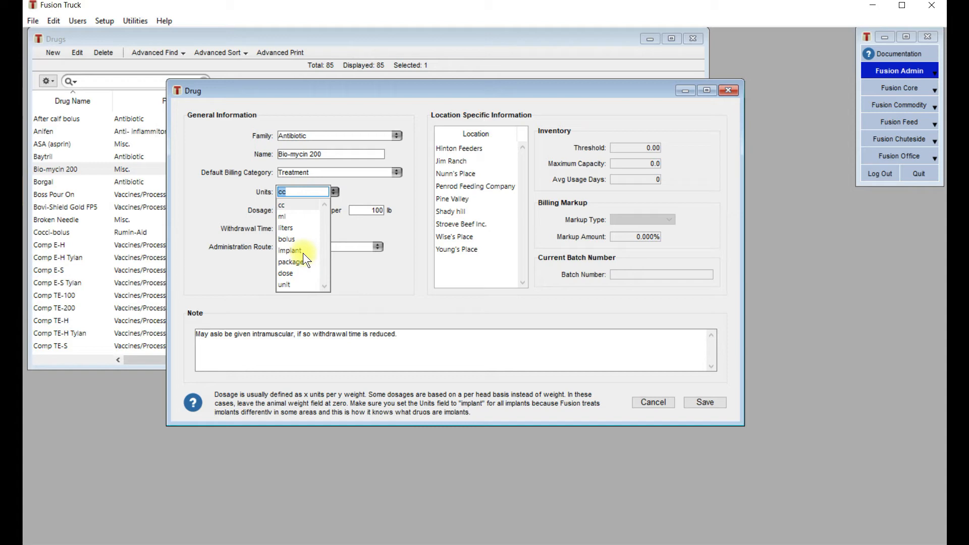
mouse_move(306, 273)
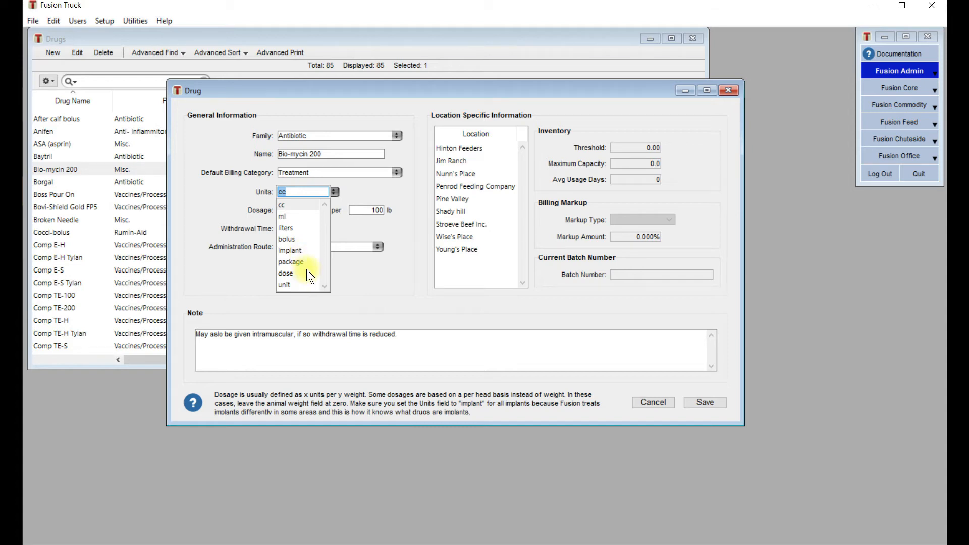
left_click(281, 205)
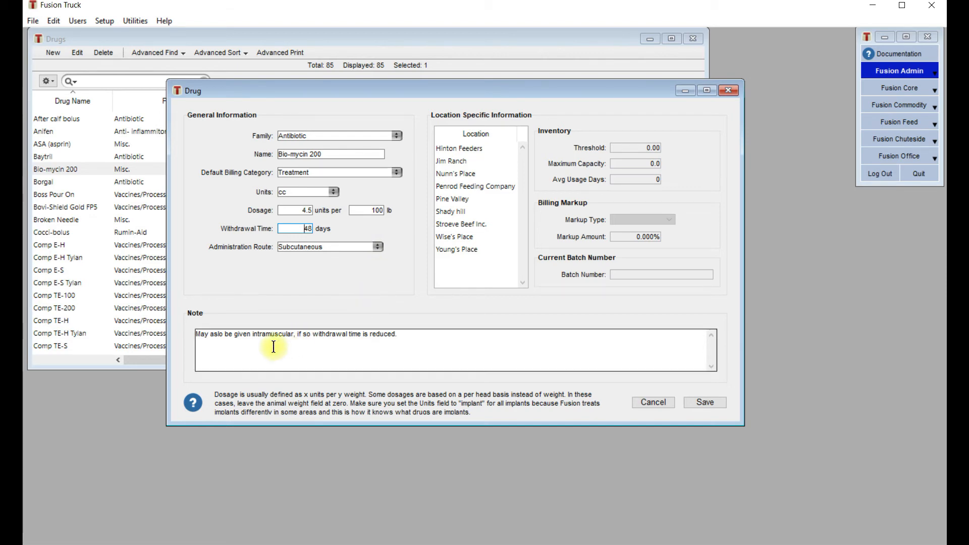
mouse_move(295, 350)
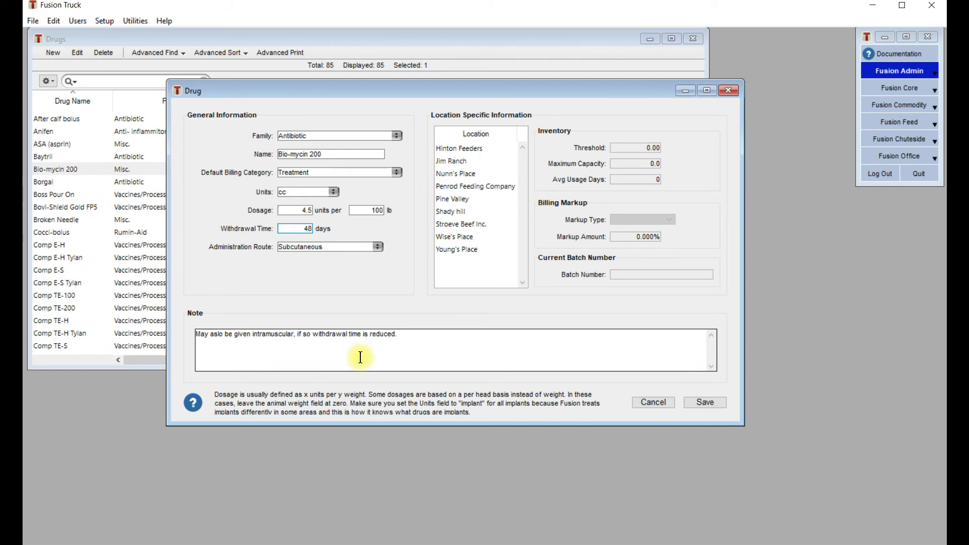
mouse_move(456, 327)
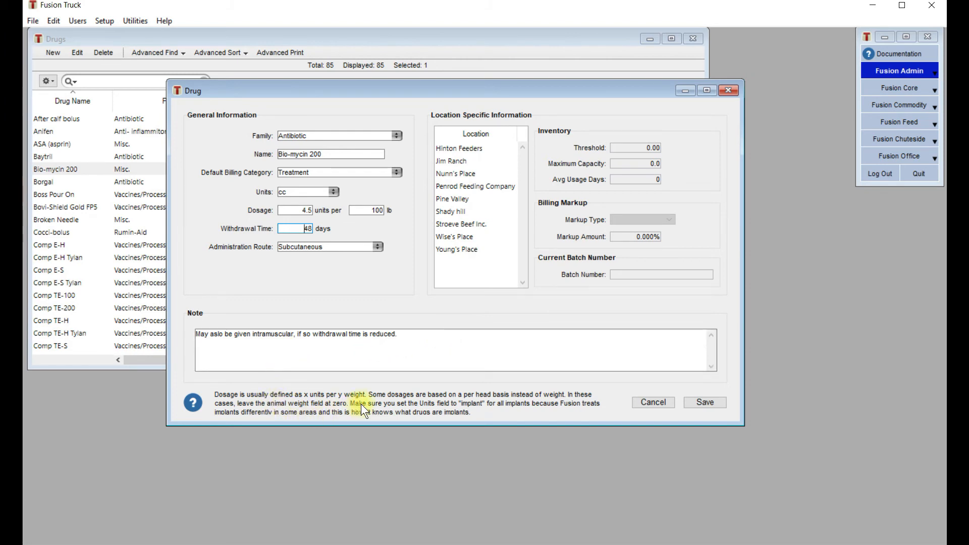
mouse_move(483, 386)
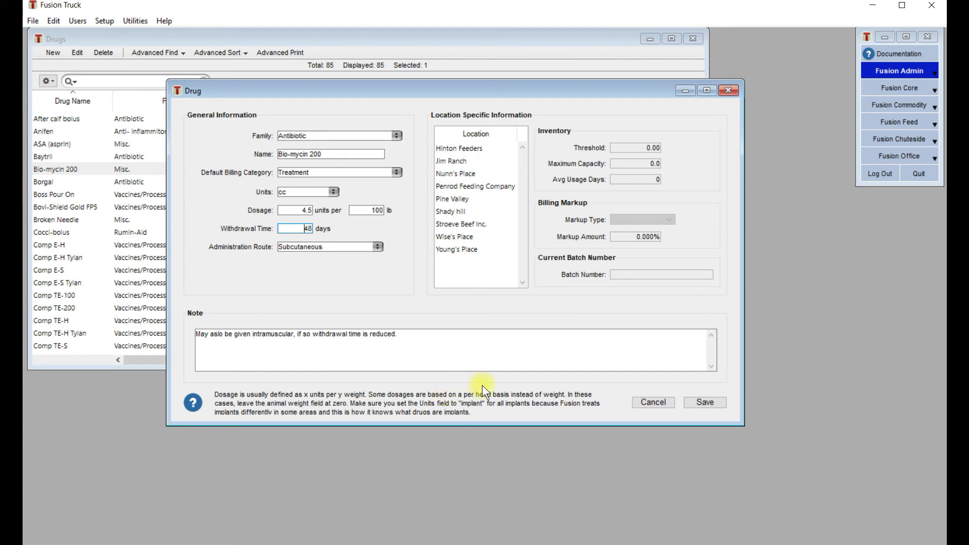
mouse_move(462, 384)
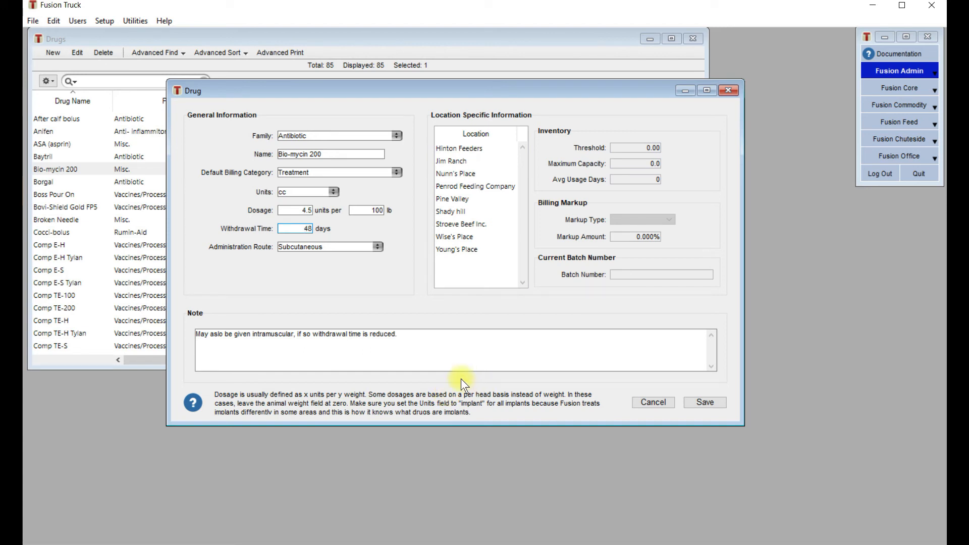
mouse_move(369, 247)
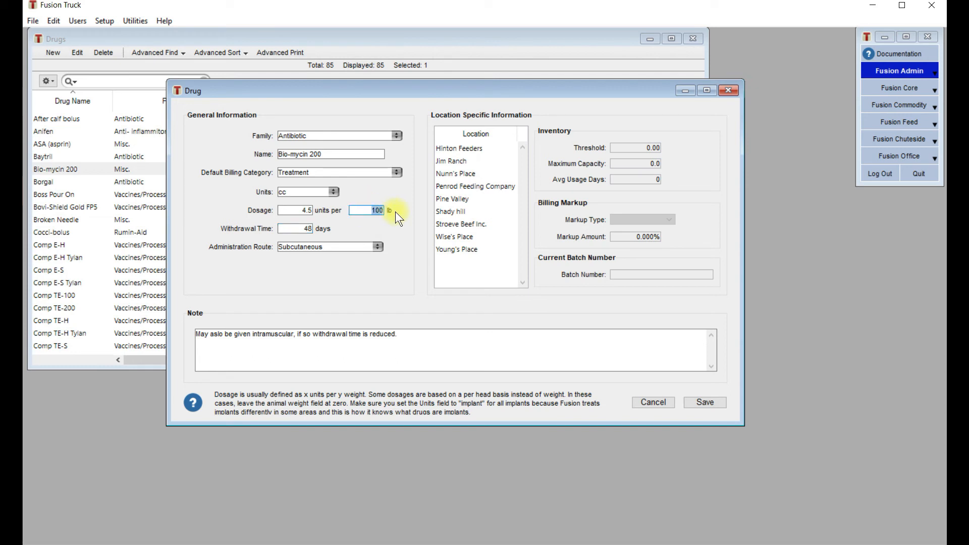
left_click(365, 210)
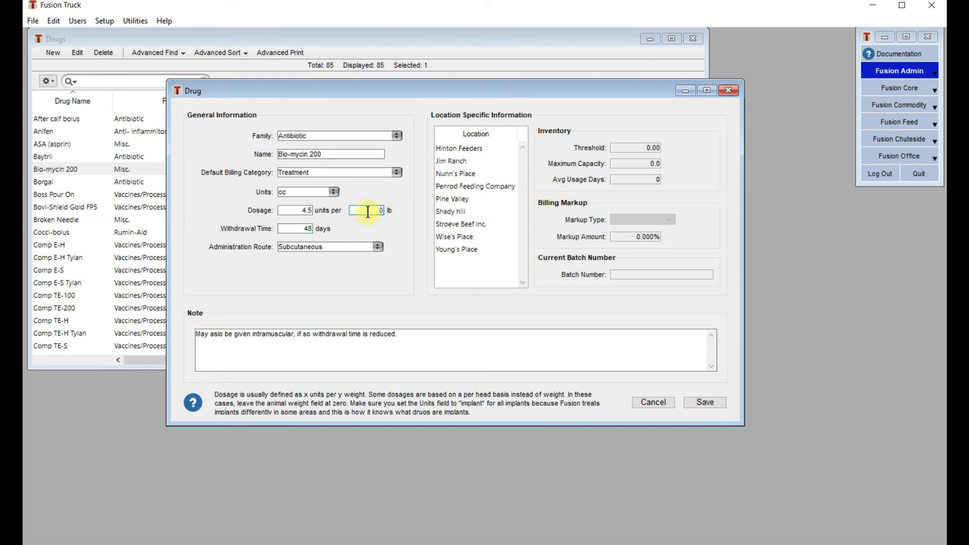
type("100")
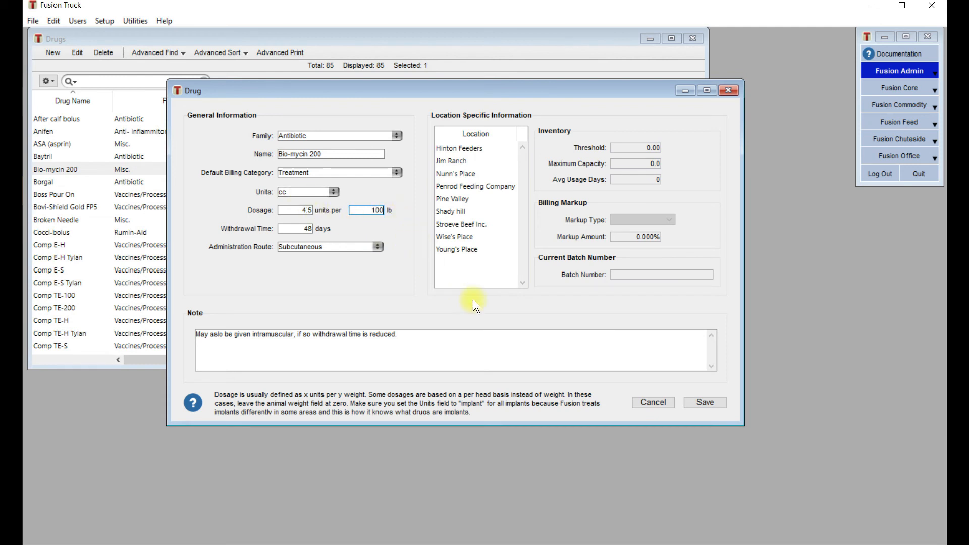
mouse_move(475, 211)
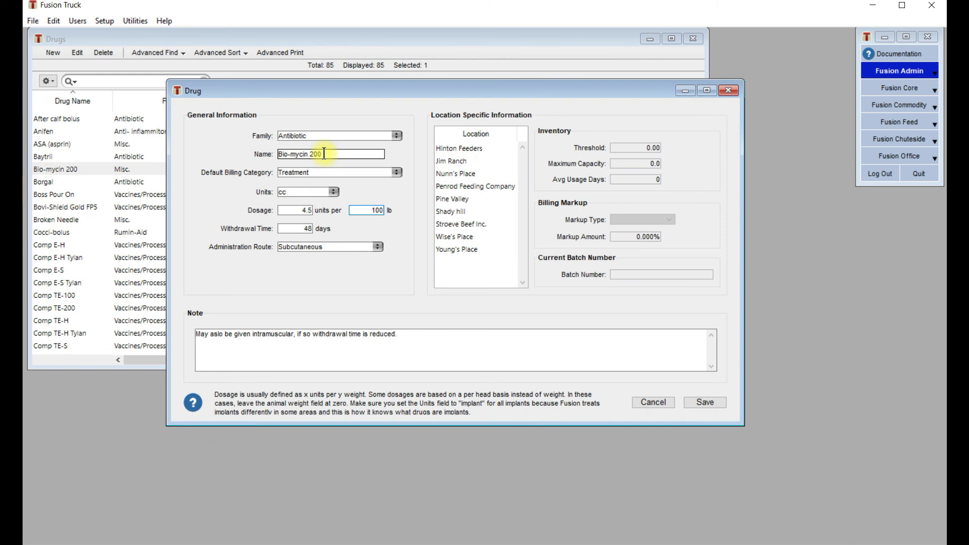
- Check the Nunn's Place inventory settings, save Bio-mycin 200, and select its updated row
left_click(456, 172)
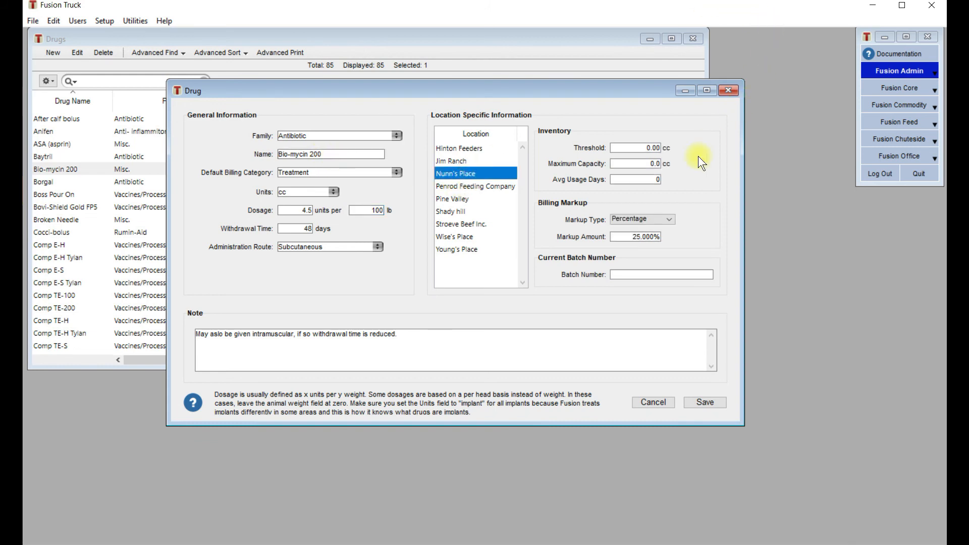
mouse_move(688, 235)
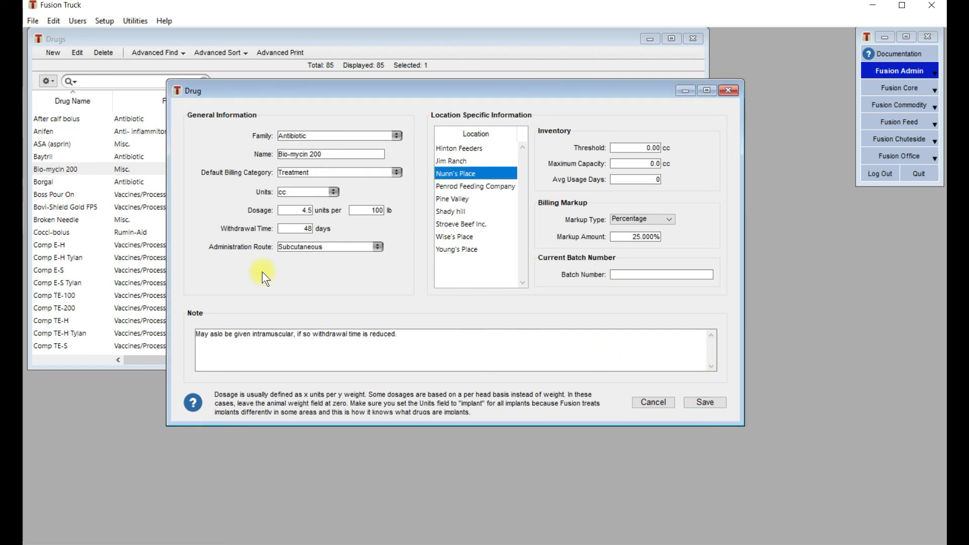
left_click(703, 403)
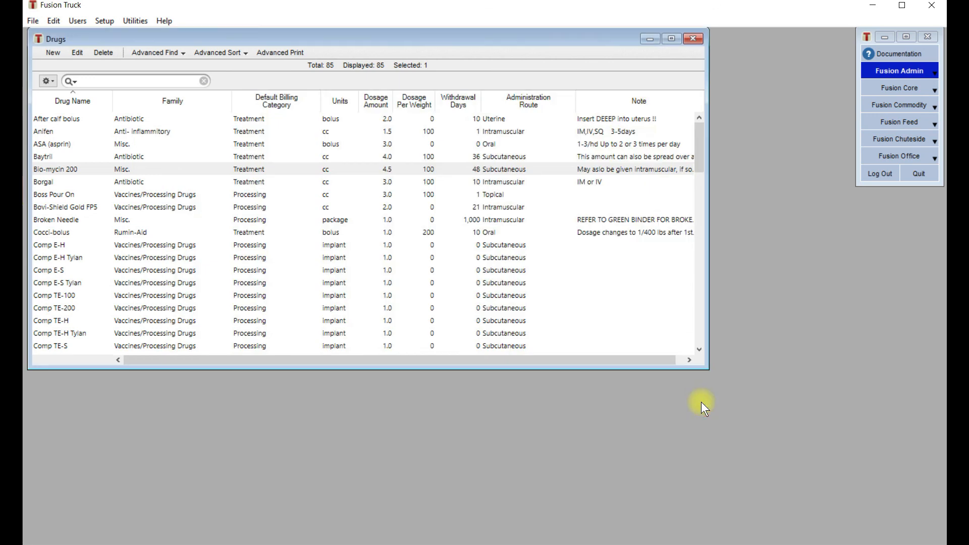
left_click(56, 169)
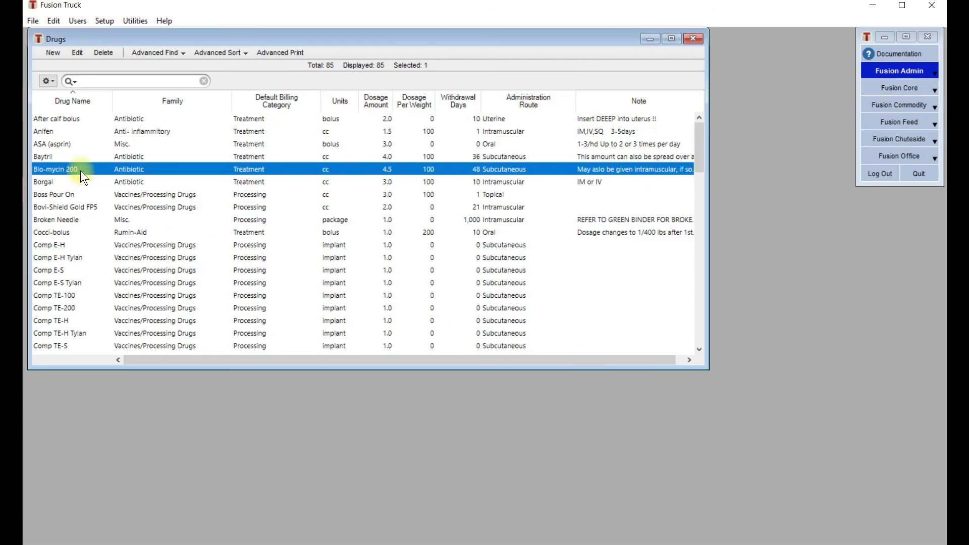